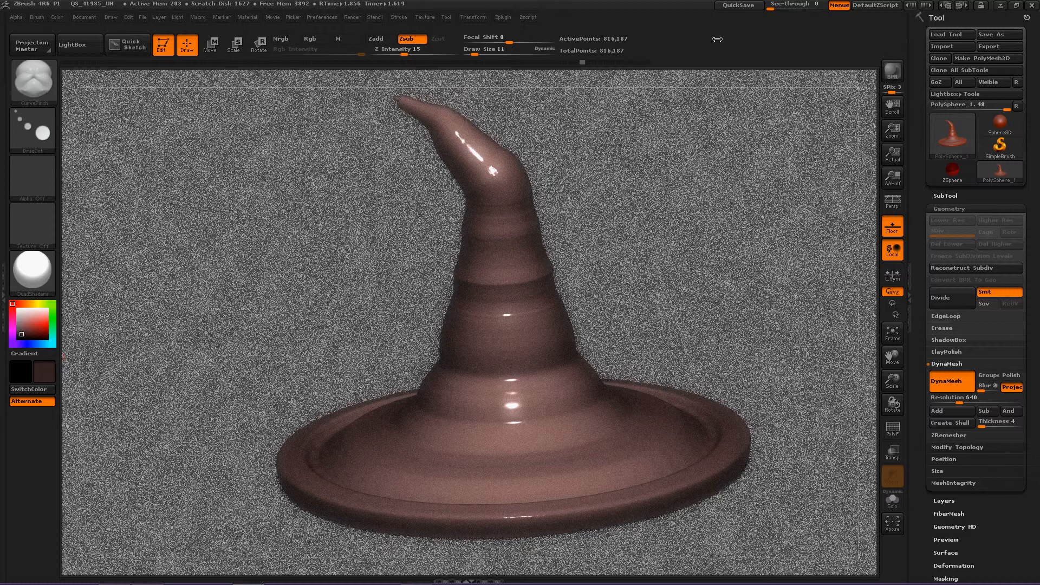
{"action": "mouse_move", "coordinate": [649, 108]}
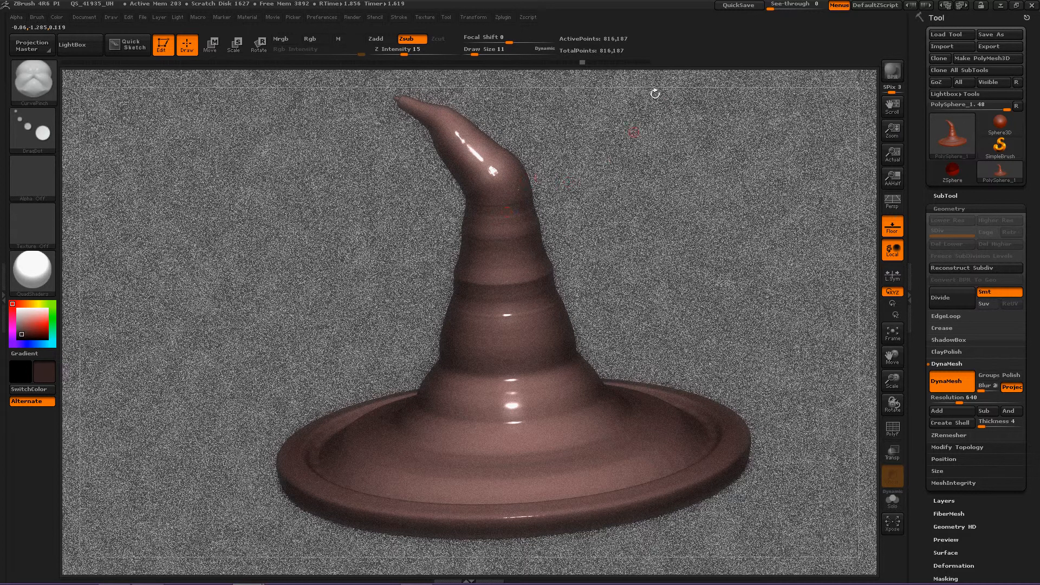
{"action": "mouse_move", "coordinate": [613, 263]}
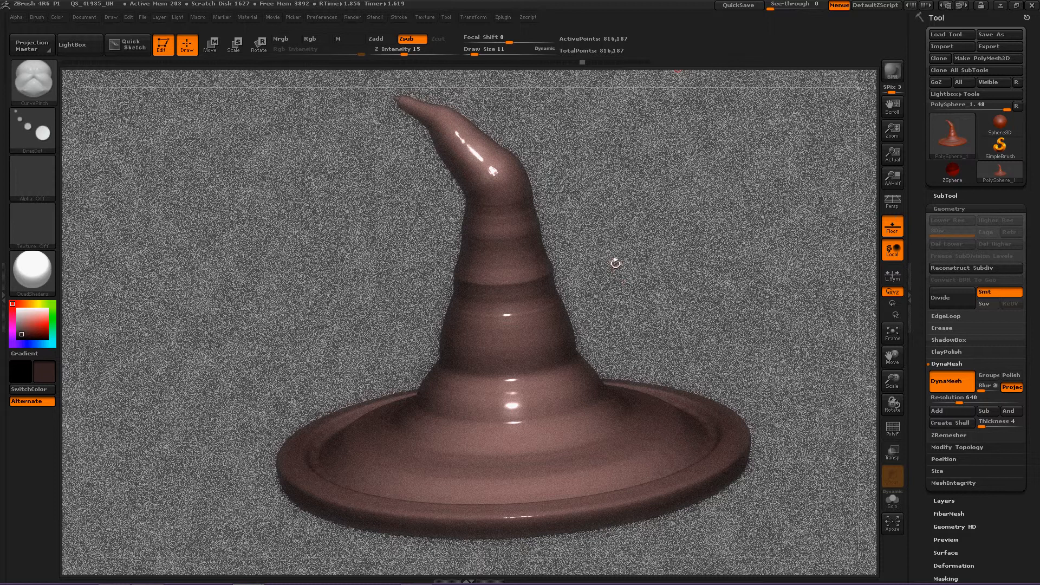
{"action": "mouse_move", "coordinate": [522, 262]}
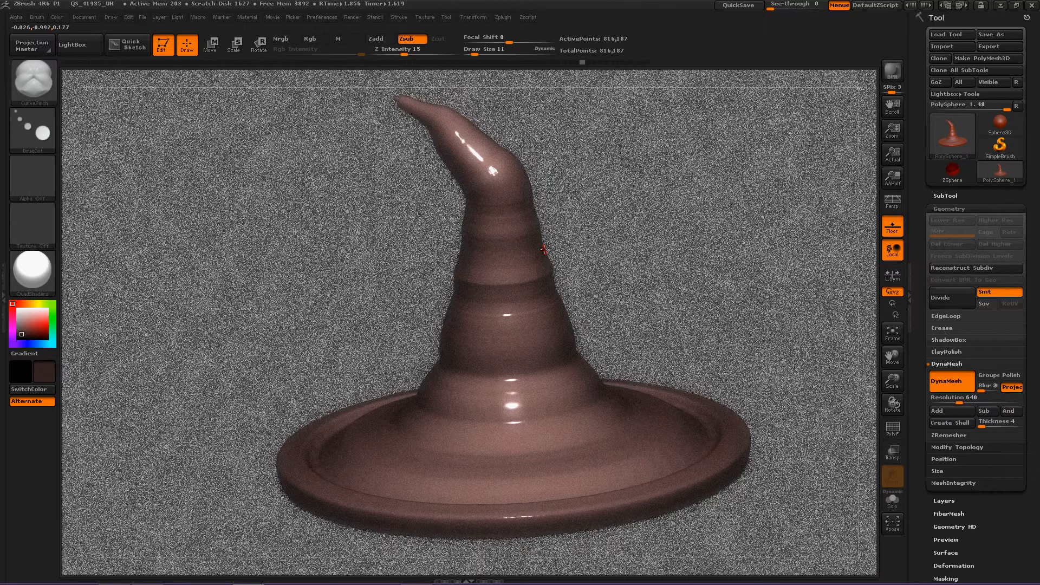
{"action": "mouse_move", "coordinate": [371, 271]}
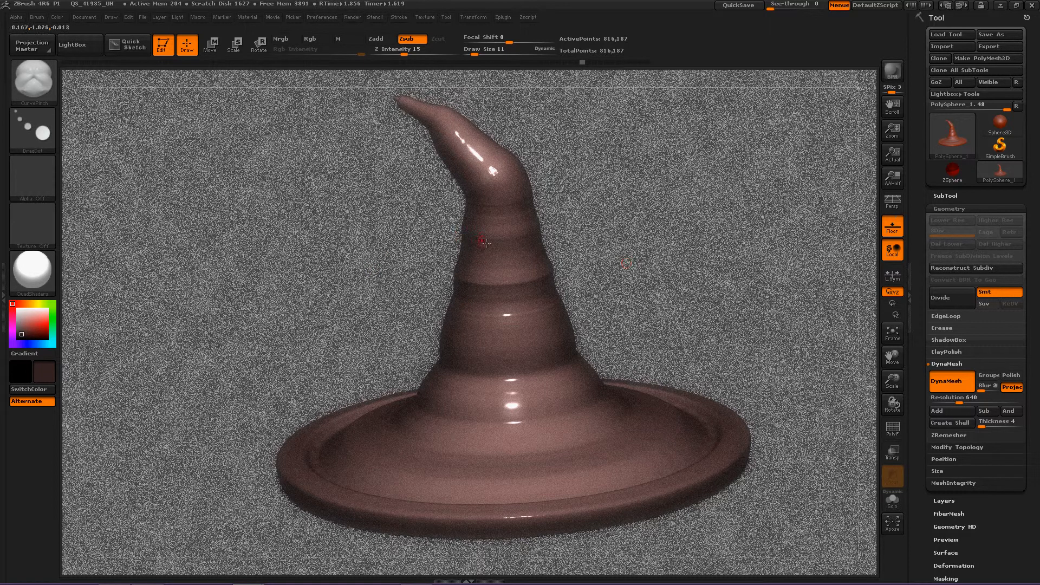
{"action": "mouse_move", "coordinate": [611, 184]}
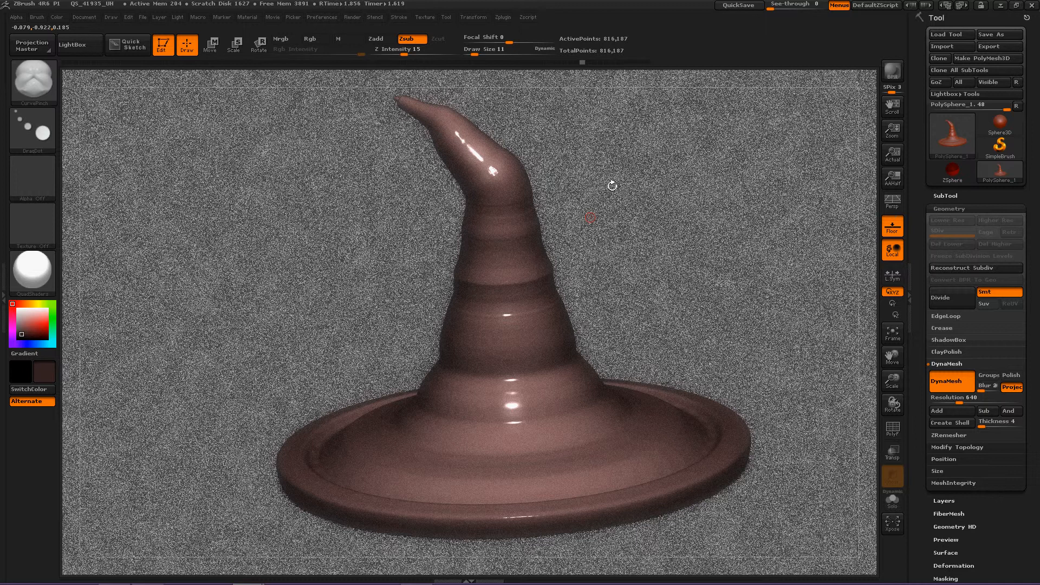
{"action": "mouse_move", "coordinate": [559, 271]}
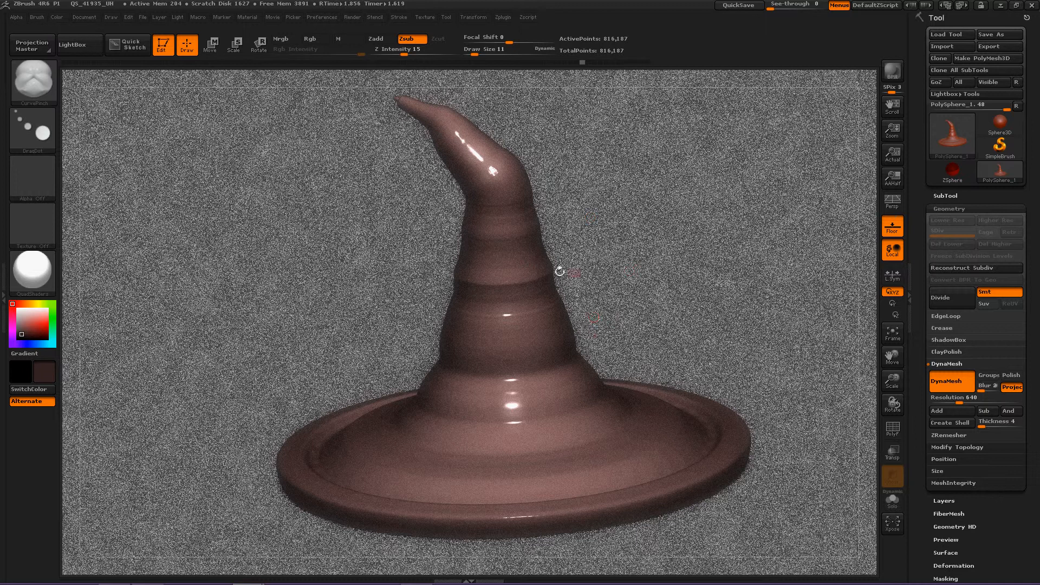
{"action": "mouse_move", "coordinate": [510, 312]}
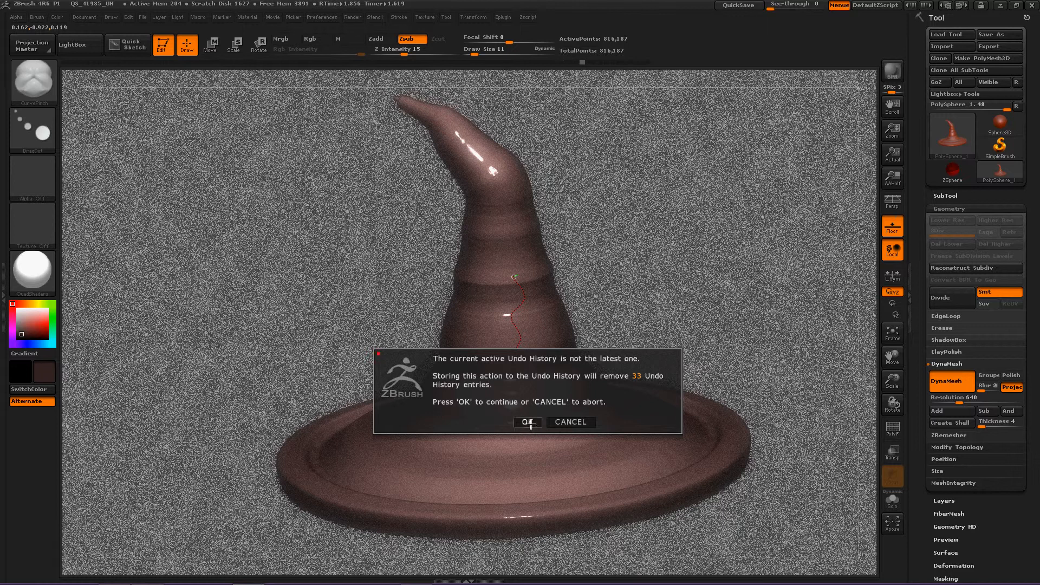
Accept the undo-history warning so newer undo steps are discarded and sculpting continues.
{"action": "left_click", "coordinate": [527, 422]}
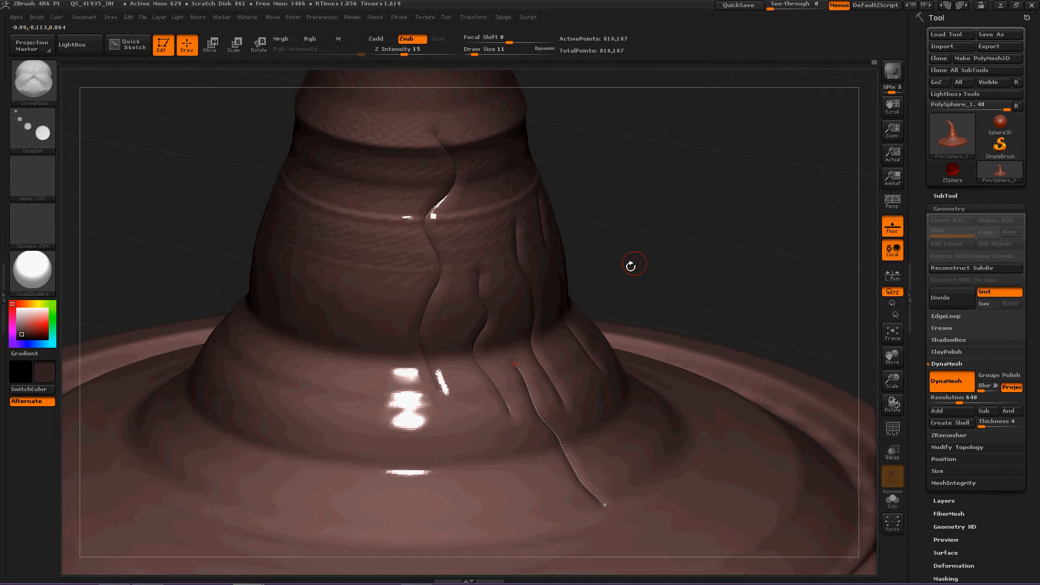
{"action": "mouse_move", "coordinate": [395, 259]}
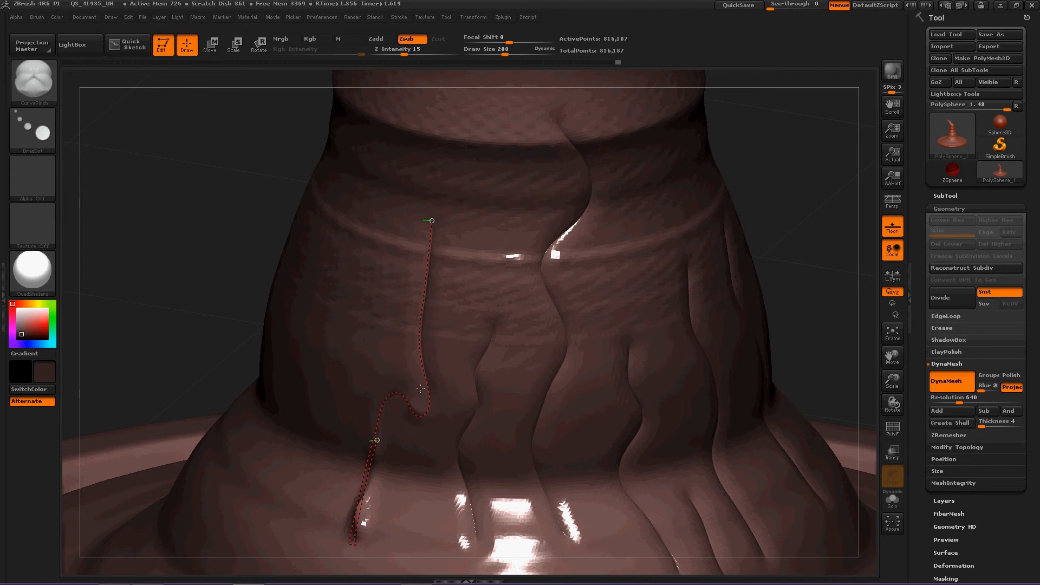
{"action": "mouse_move", "coordinate": [429, 246]}
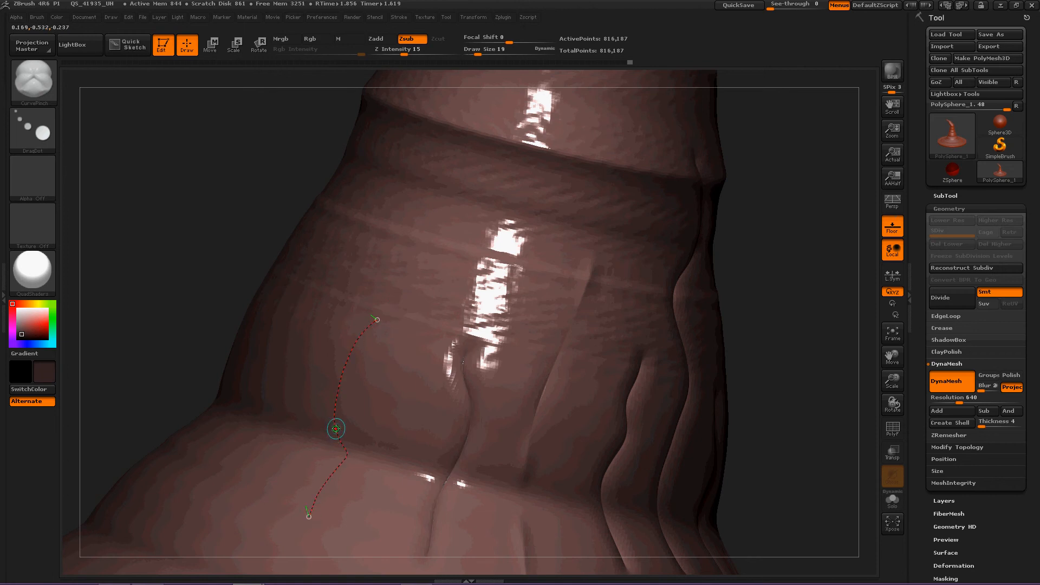
{"action": "mouse_move", "coordinate": [340, 391]}
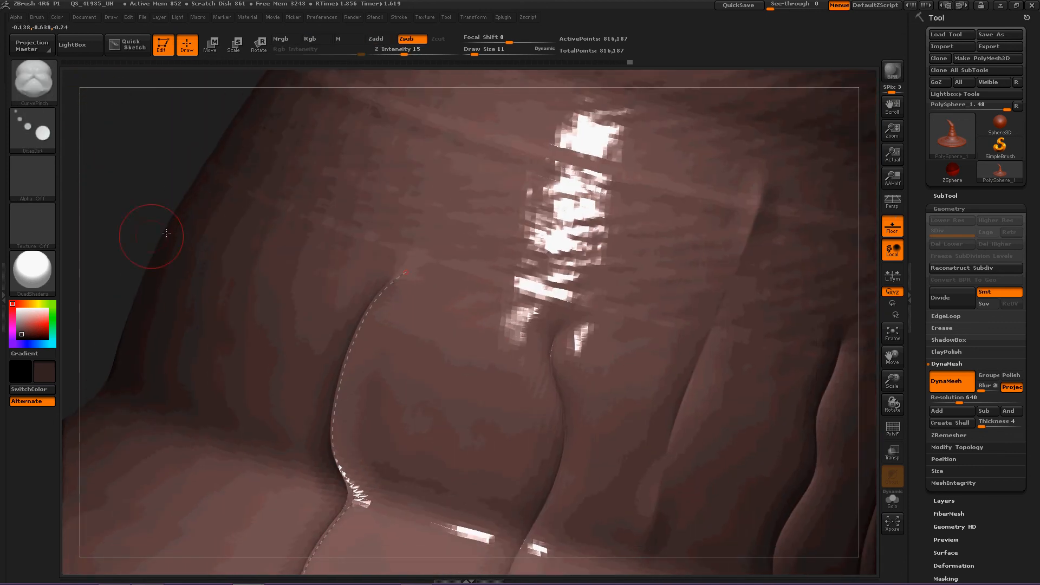
Zoom in on the cone's lower section to view the new curving crease.
{"action": "scroll", "scroll_direction": "up", "scroll_amount": 3}
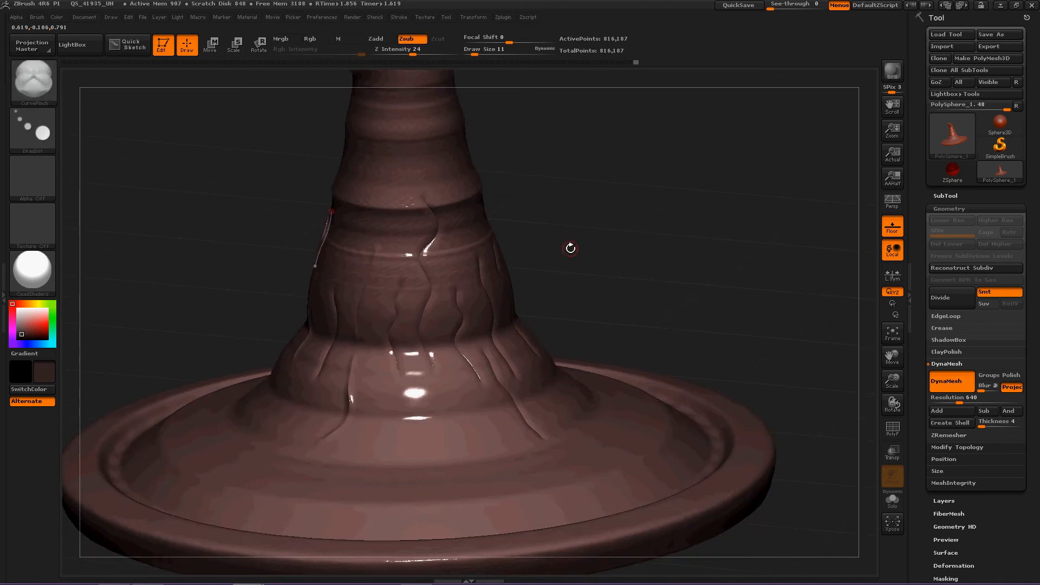
{"action": "mouse_move", "coordinate": [536, 381]}
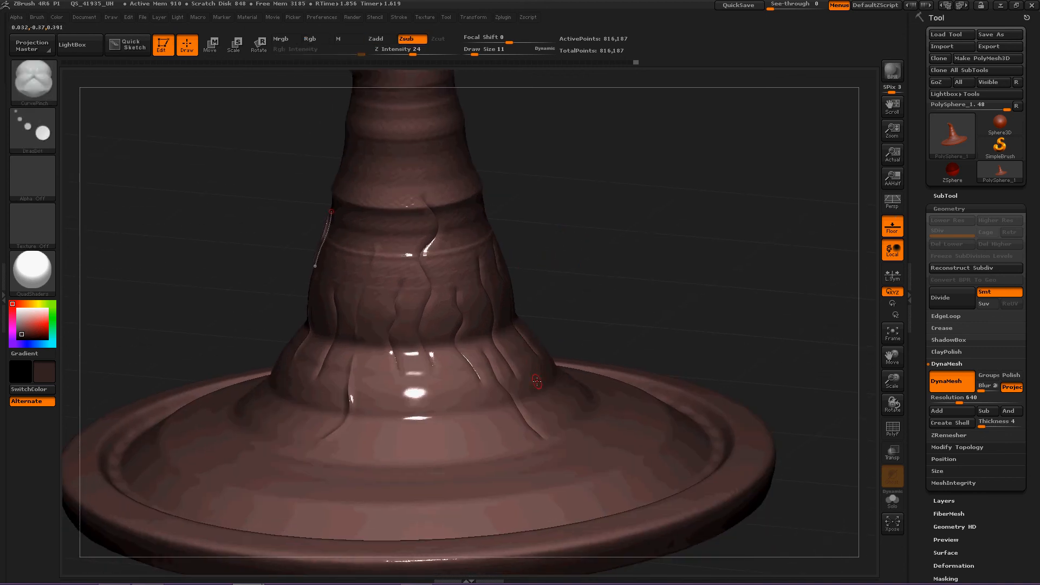